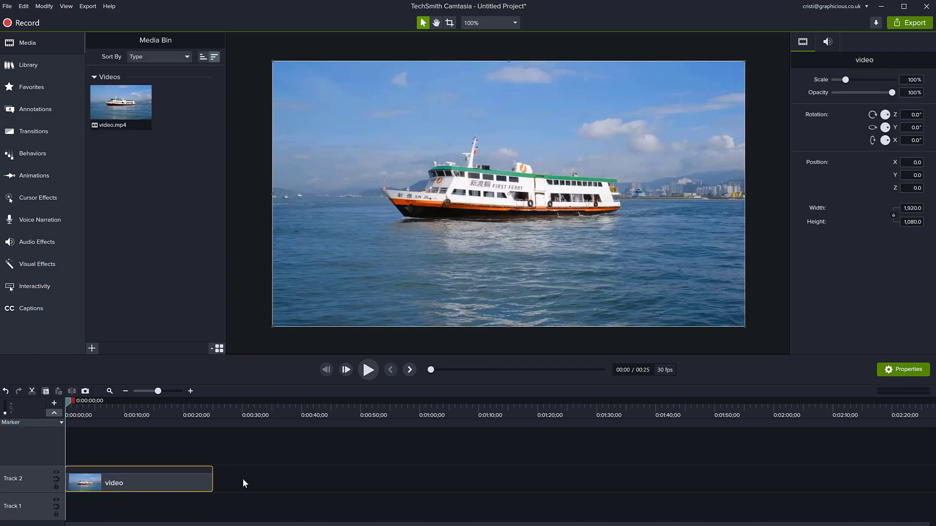
- Silence the audio of the ferry clip on Track 2 using its right-click menu
right_click(138, 482)
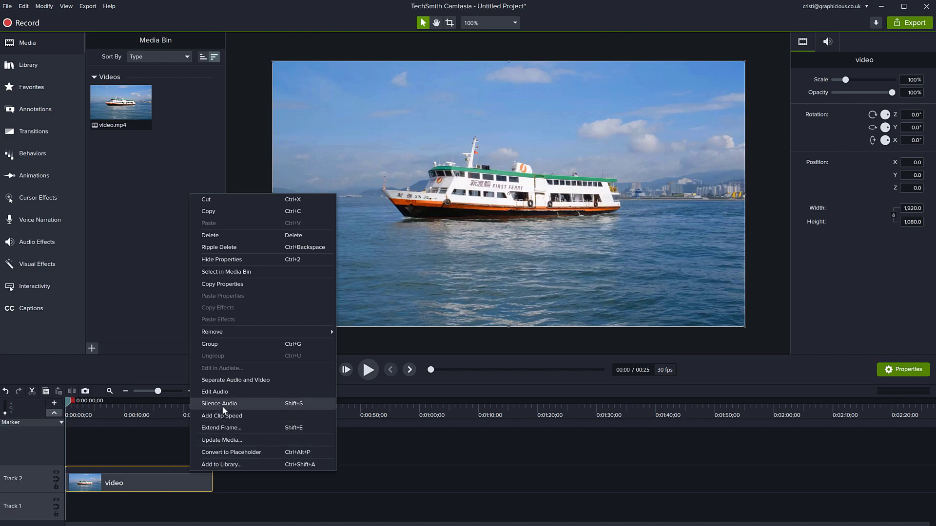
click(368, 370)
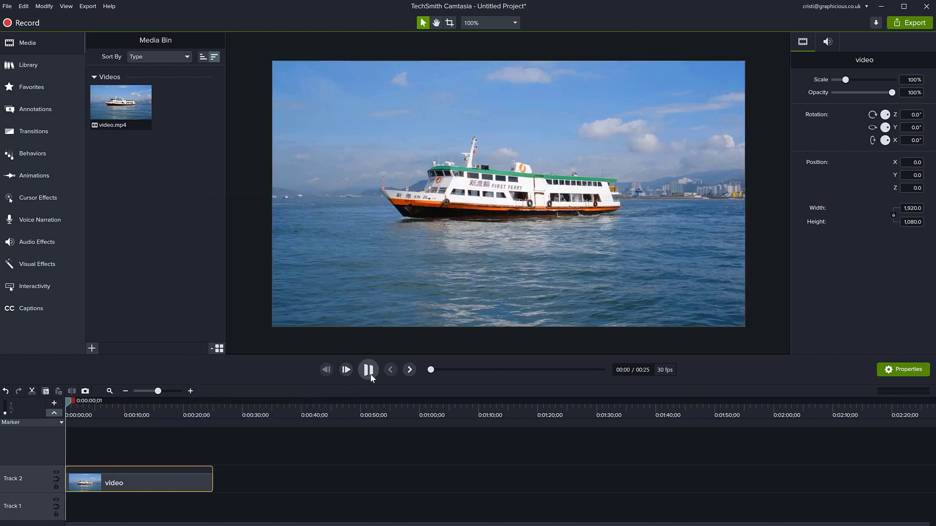
click(345, 369)
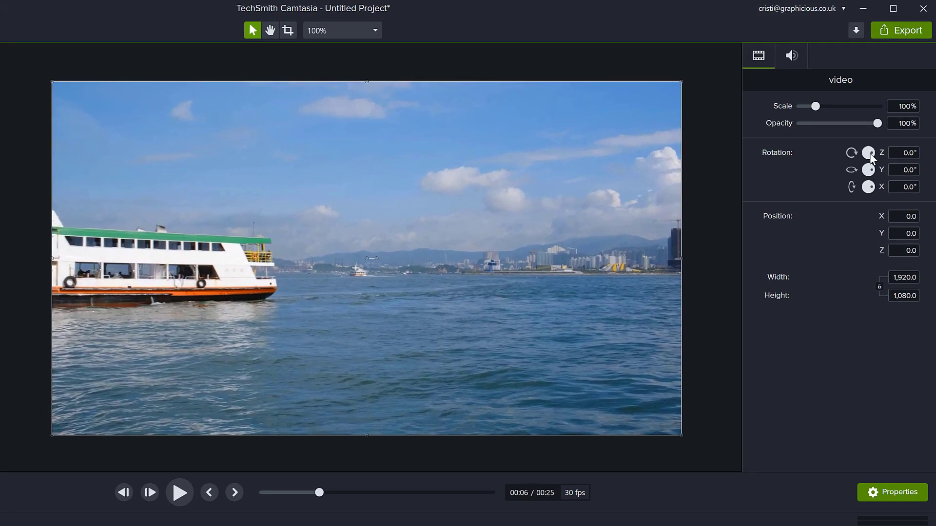
mouse_move(870, 171)
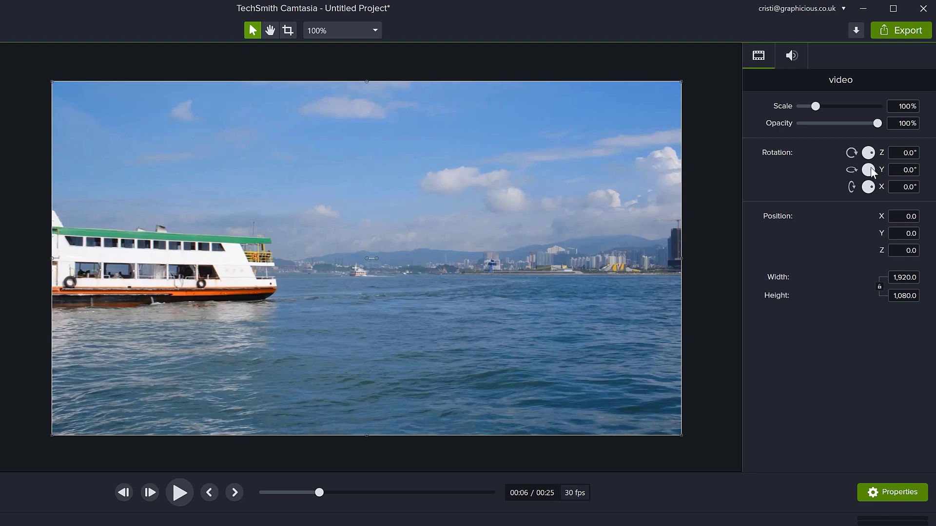
mouse_move(852, 176)
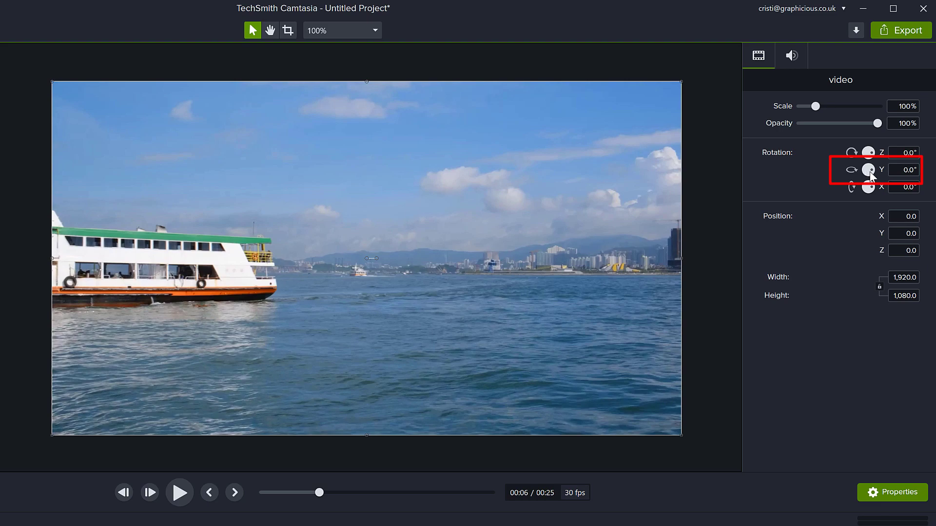
- Set the ferry clip's Y rotation to 180° in Properties and preview the mirrored video
click(903, 170)
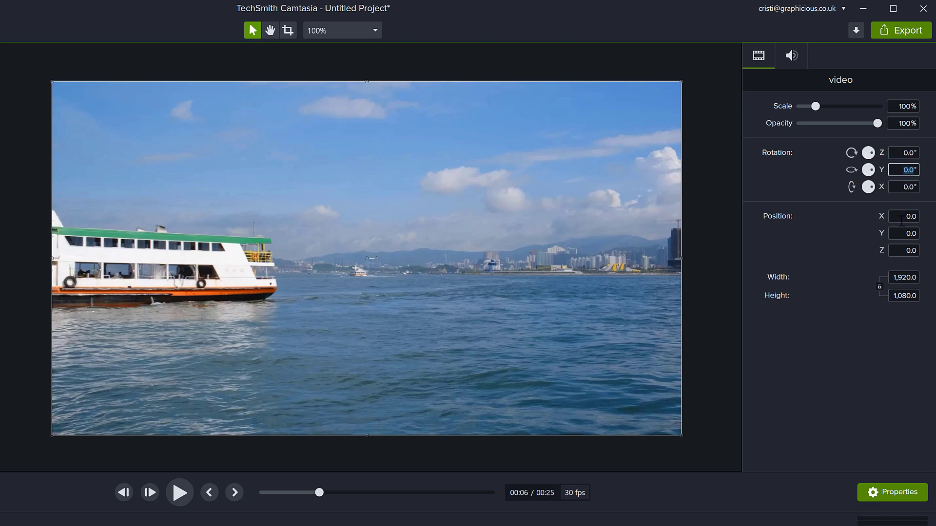
text(18)
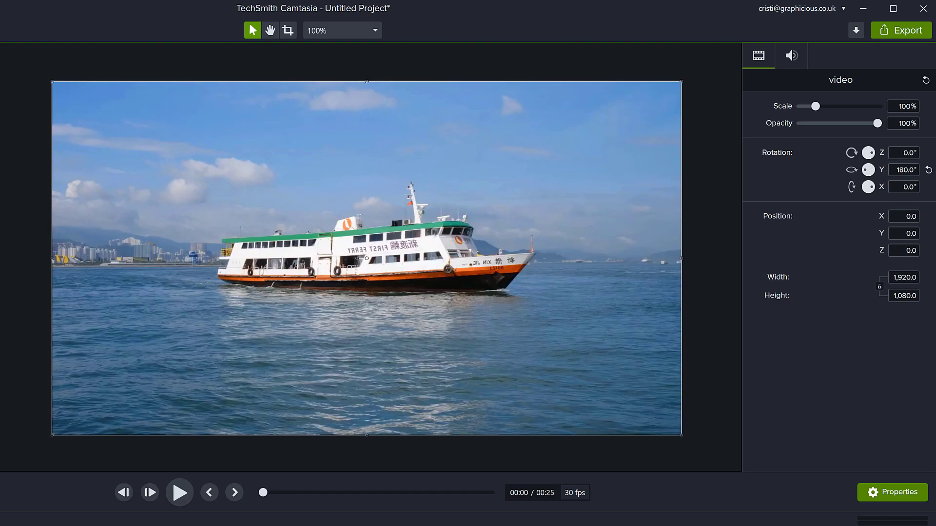
click(179, 493)
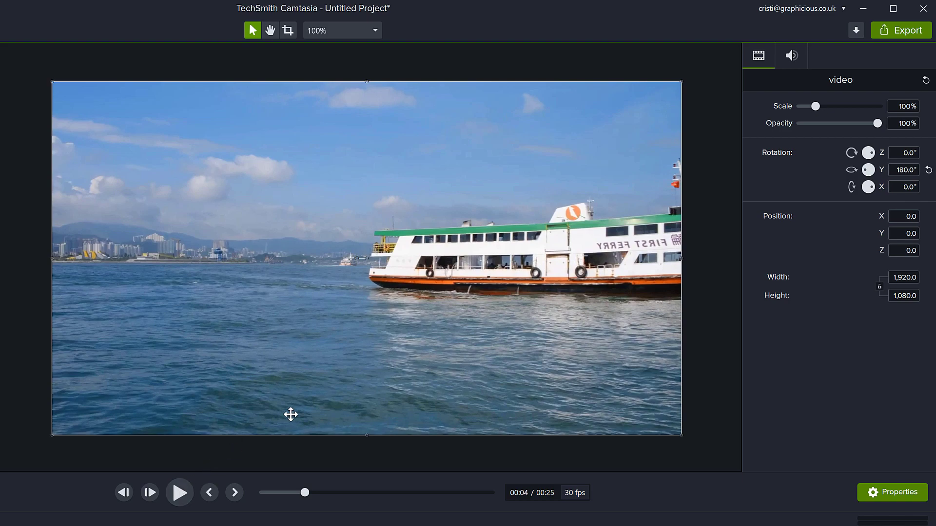
- Shrink the ferry clip to about 45%, reset one copy's Y rotation, and play both side by side
drag(681, 435, 643, 414)
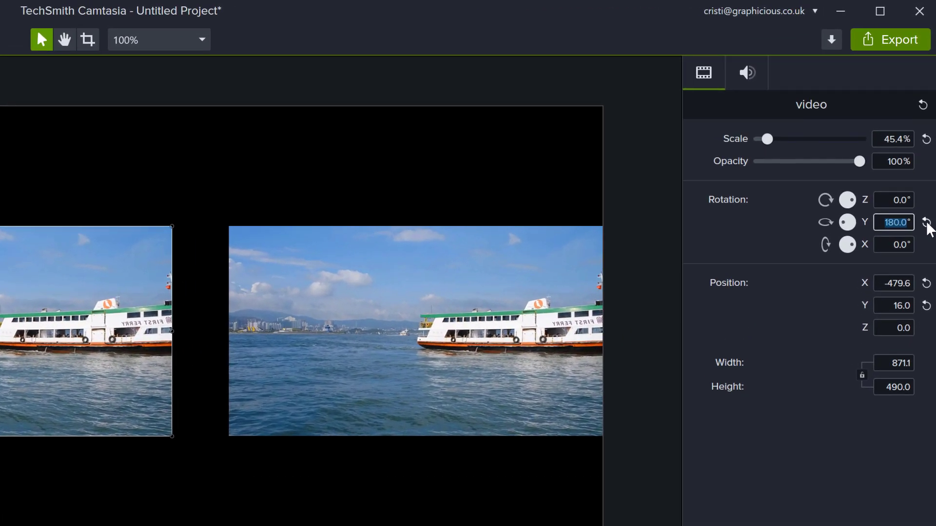
click(926, 222)
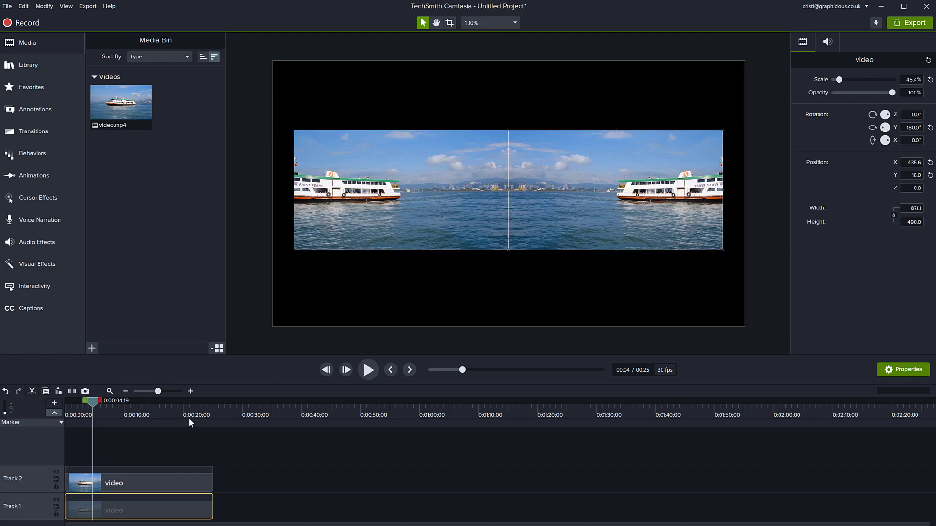
click(368, 369)
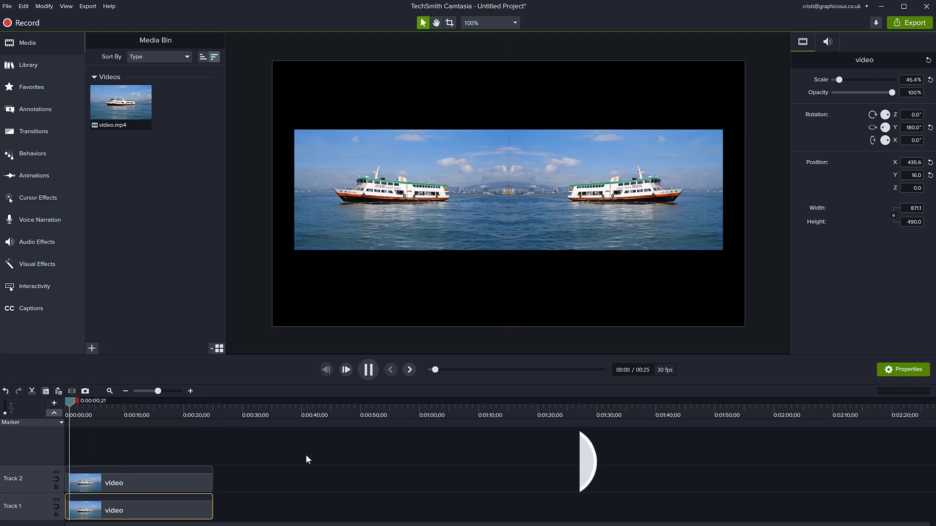